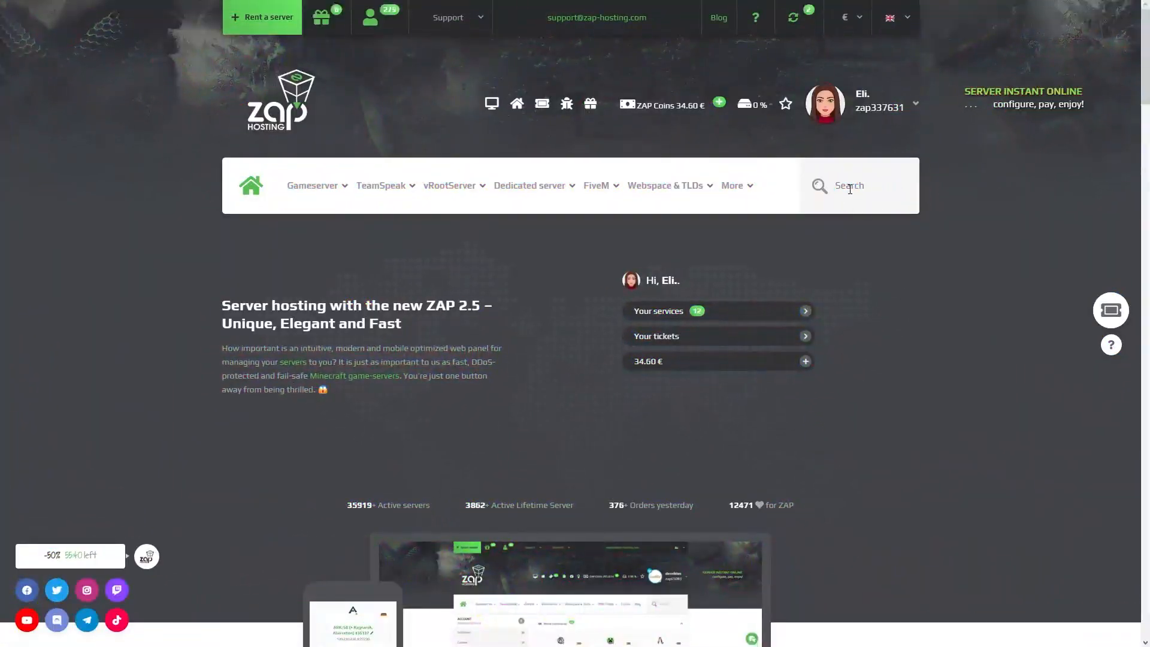
Search for Icarus and start configuring an Icarus game-server order.
text(Icarus)
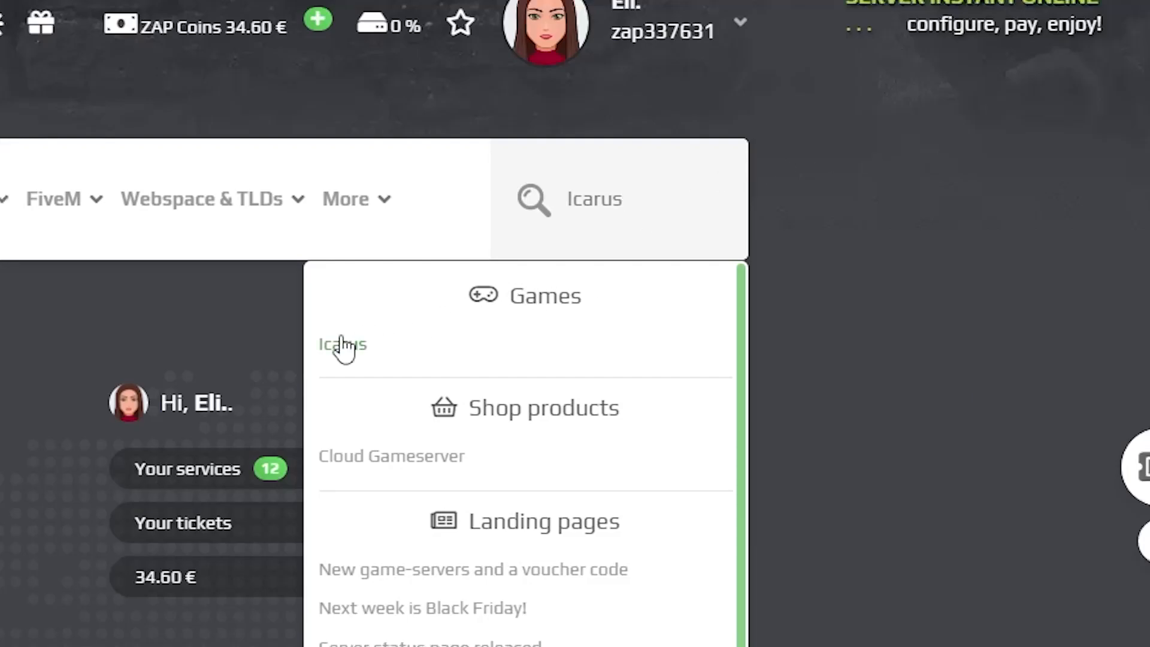
click(342, 344)
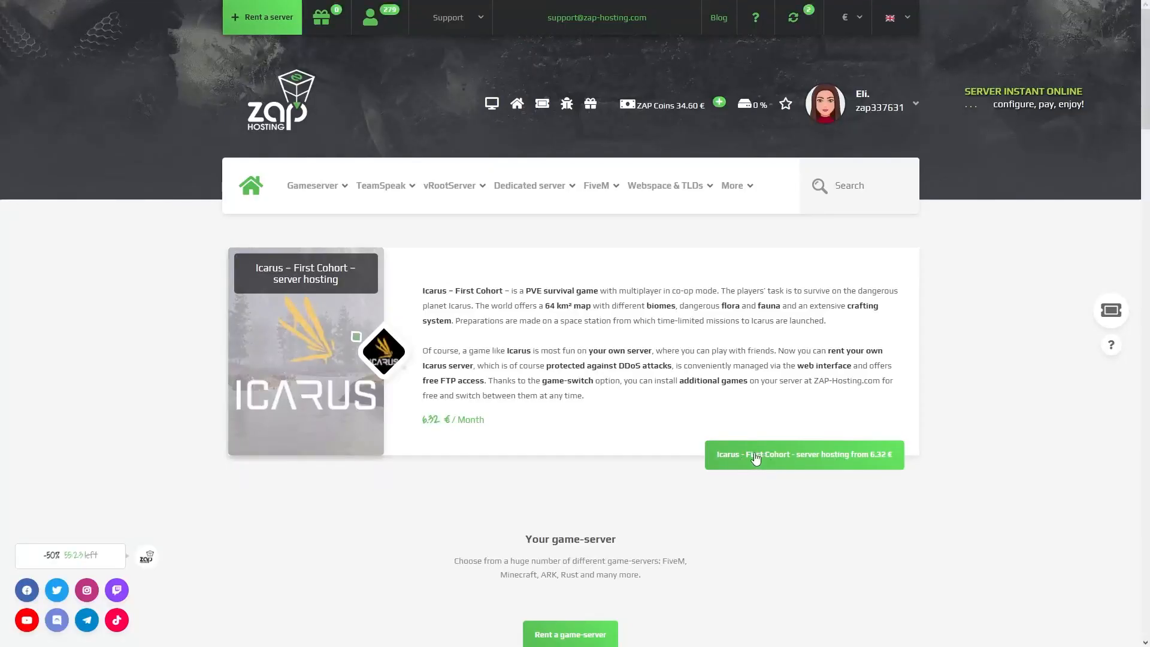
click(803, 454)
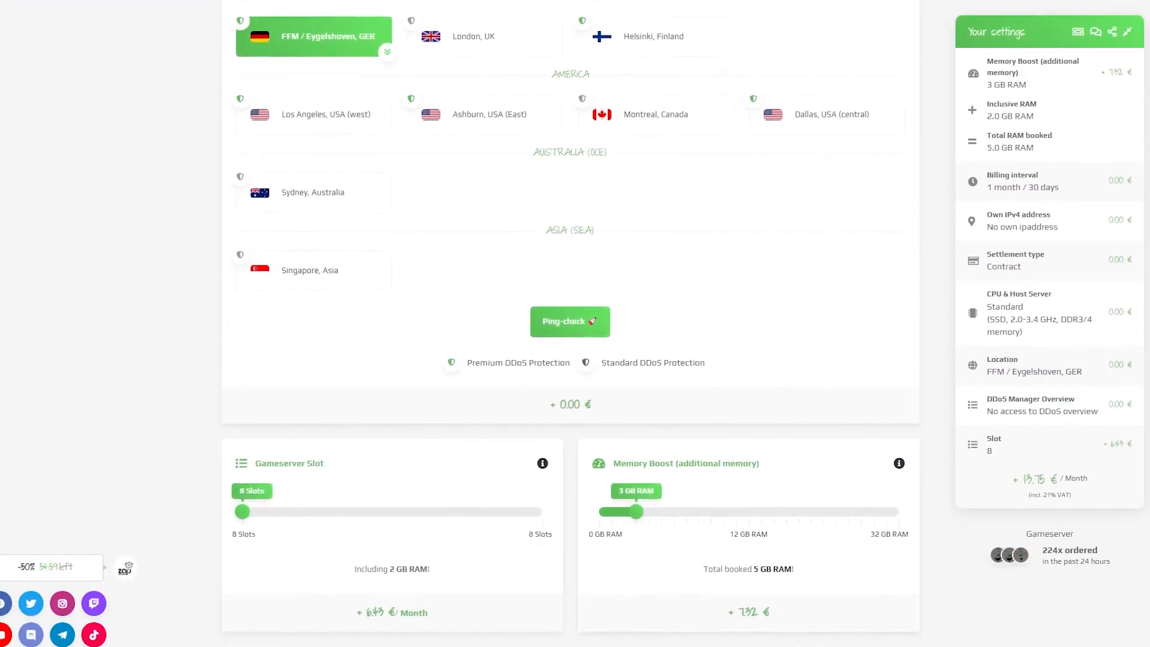
Look over the location, slot, RAM, host and billing options in the configurator.
scroll(down, 3)
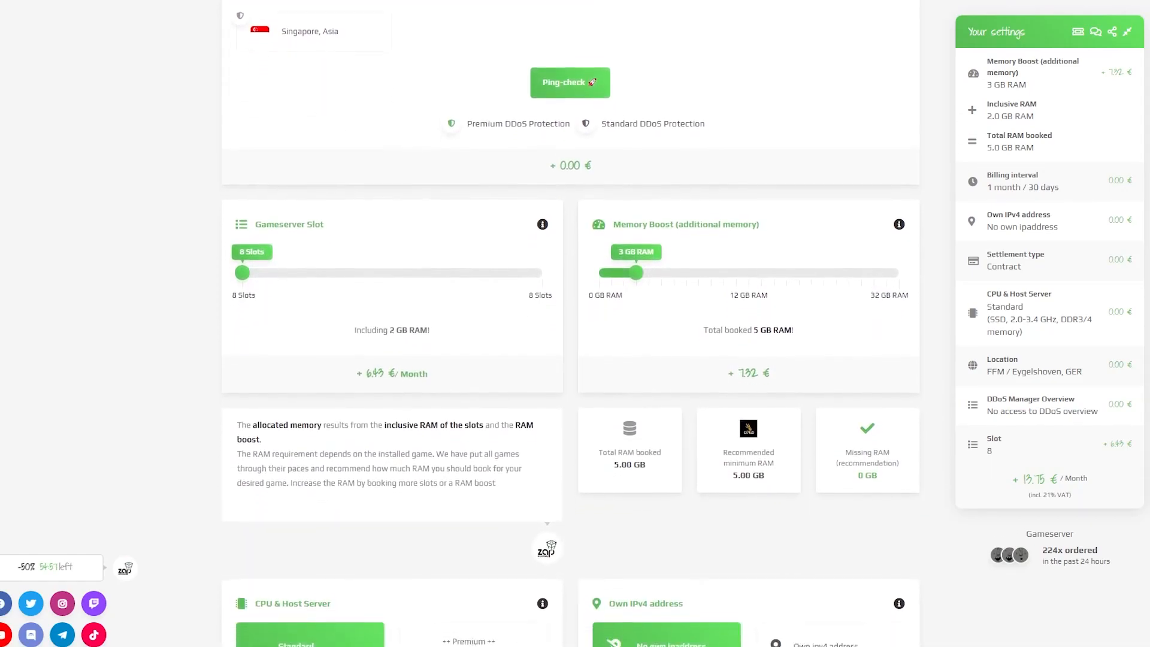
scroll(down, 3)
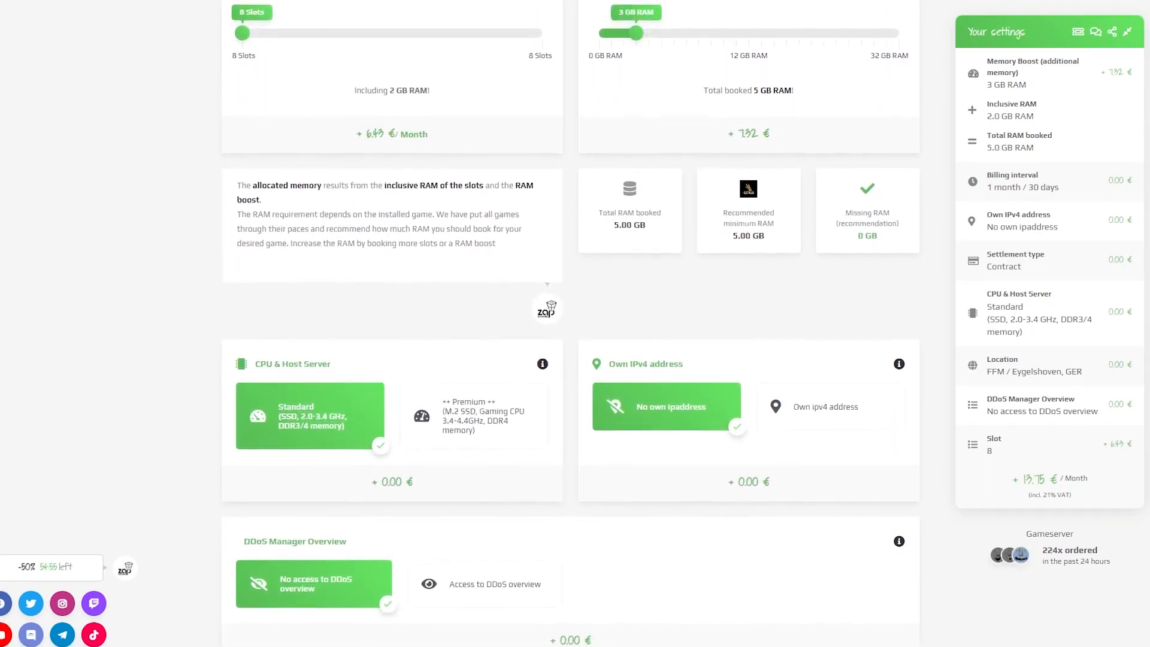
scroll(down, 3)
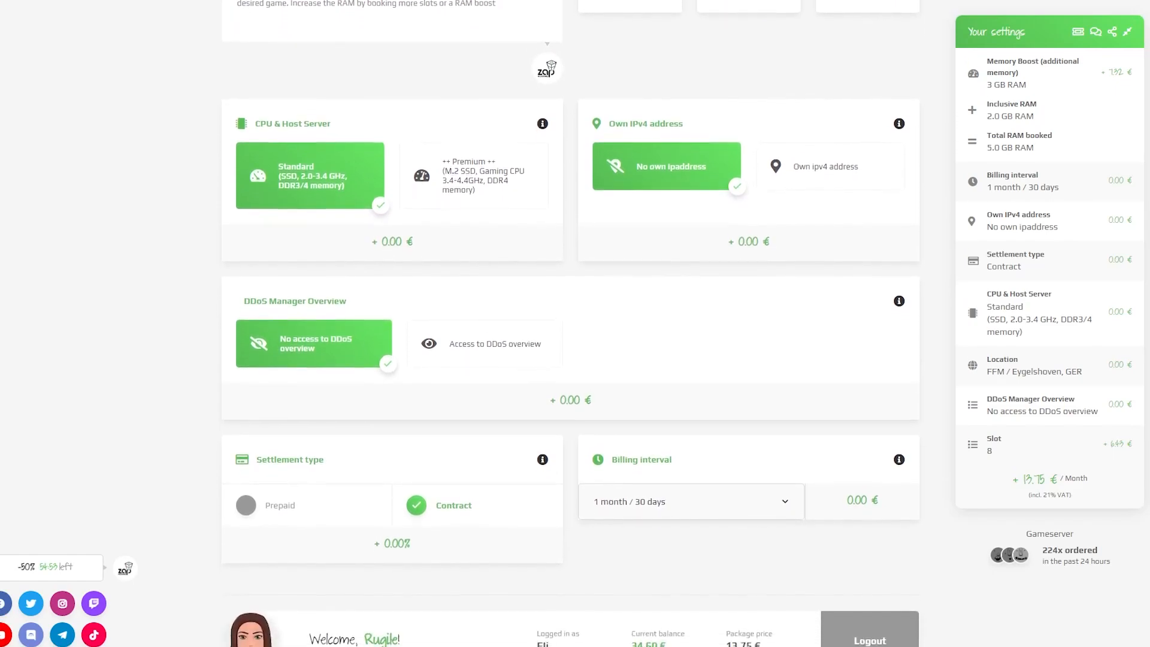
scroll(down, 3)
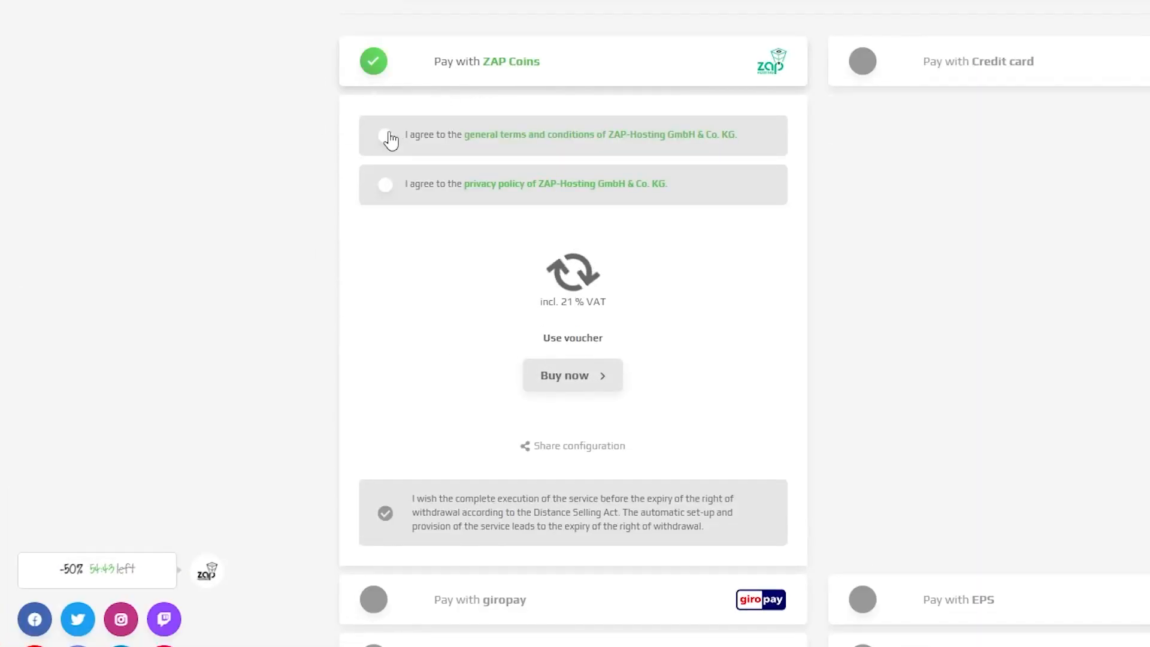
Accept the terms, redeem the ICARUS50 voucher (13.75 € to 6.88 €) and buy the server.
click(384, 136)
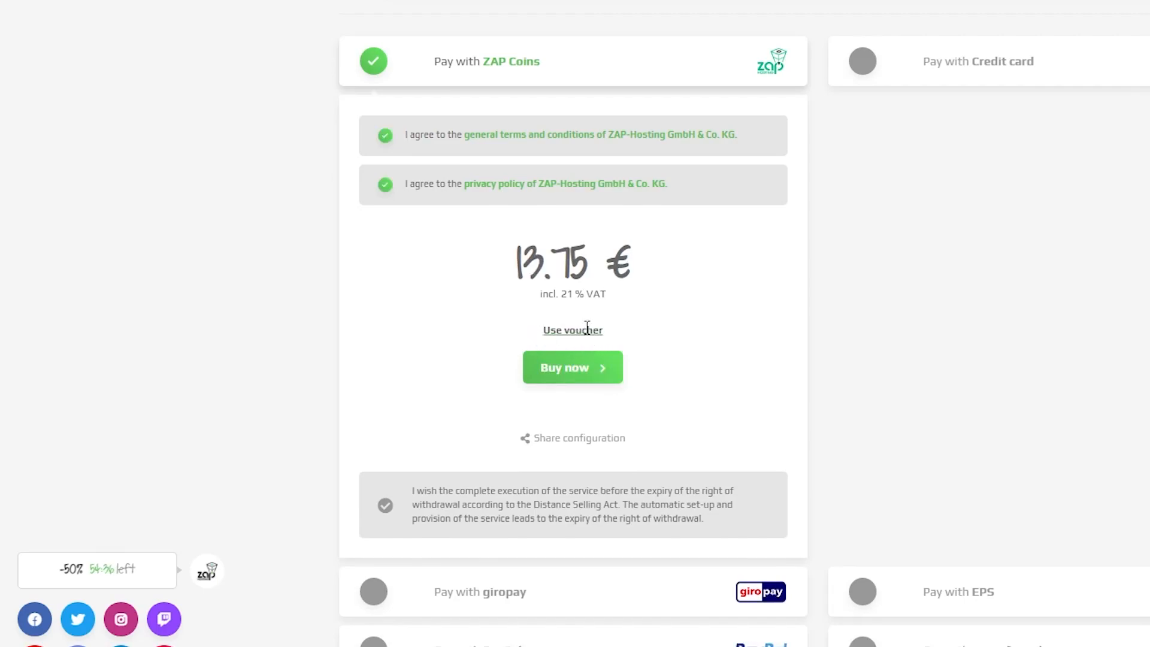
click(573, 330)
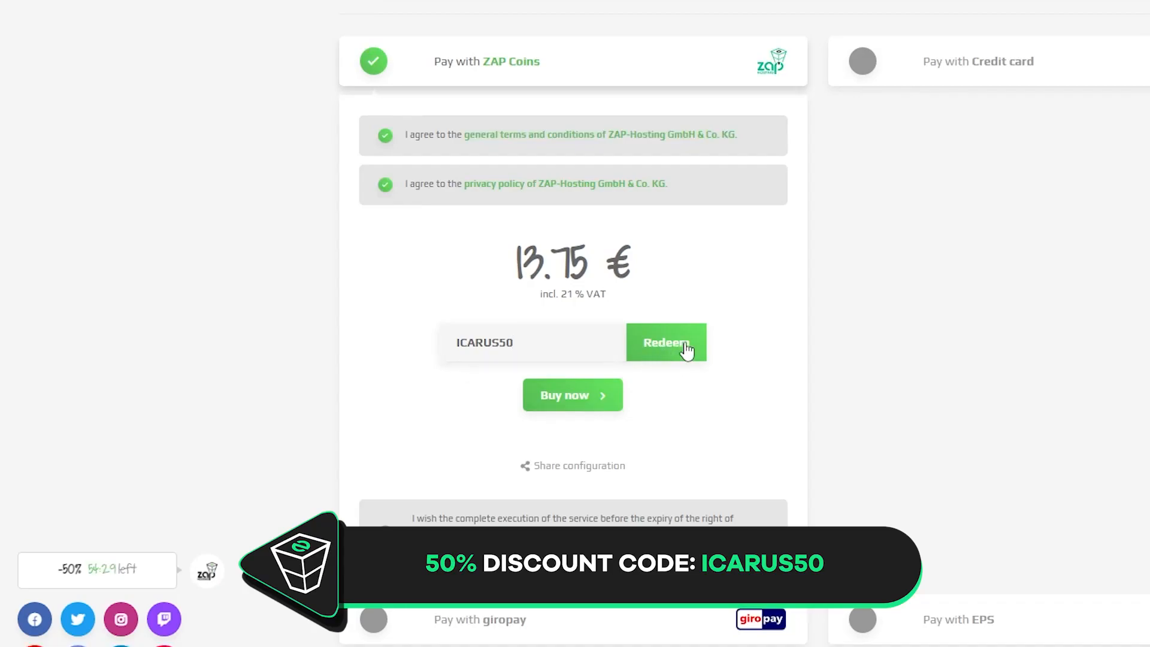
click(665, 342)
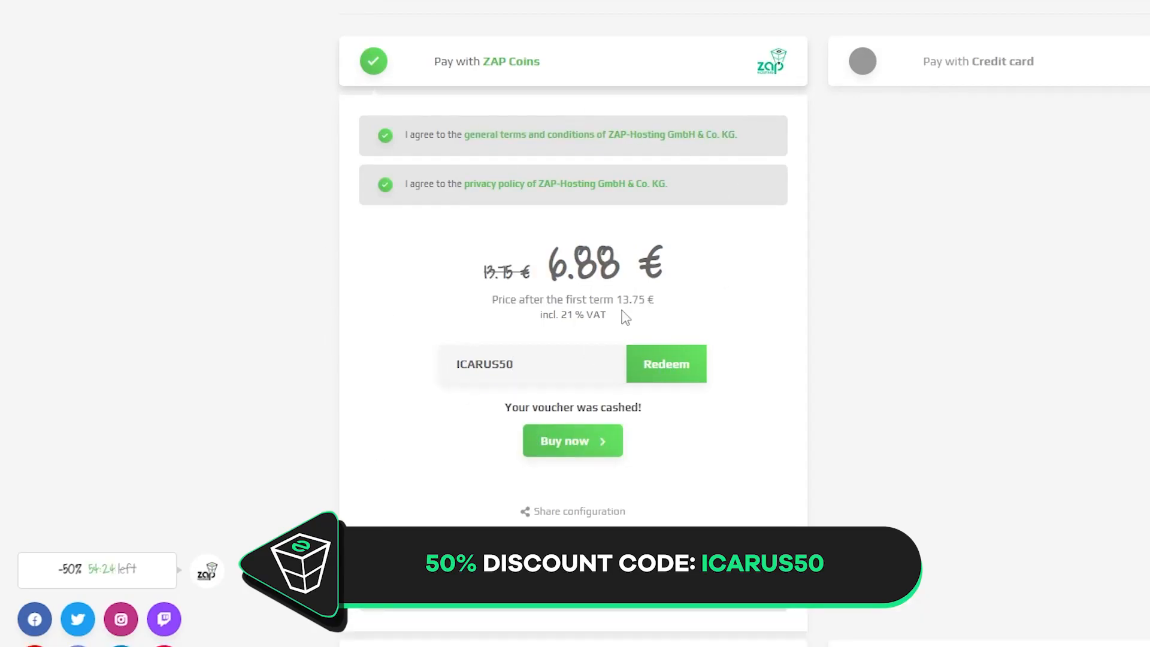
click(572, 440)
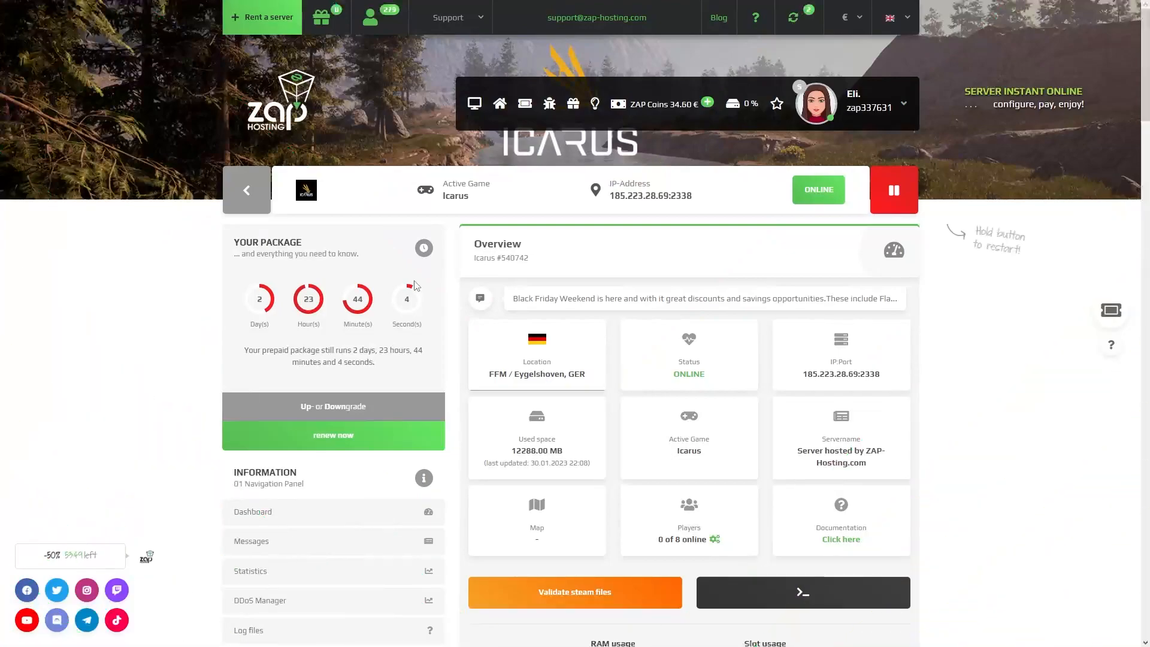
Reach the new Icarus server's Settings page from the dashboard.
scroll(down, 3)
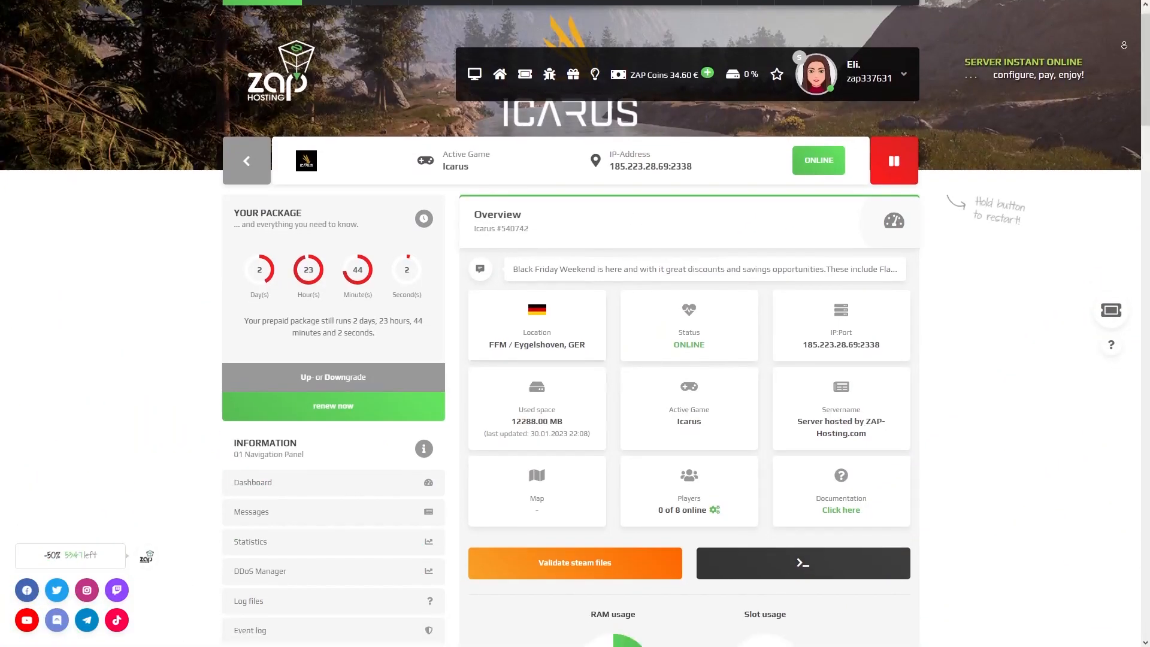
scroll(down, 3)
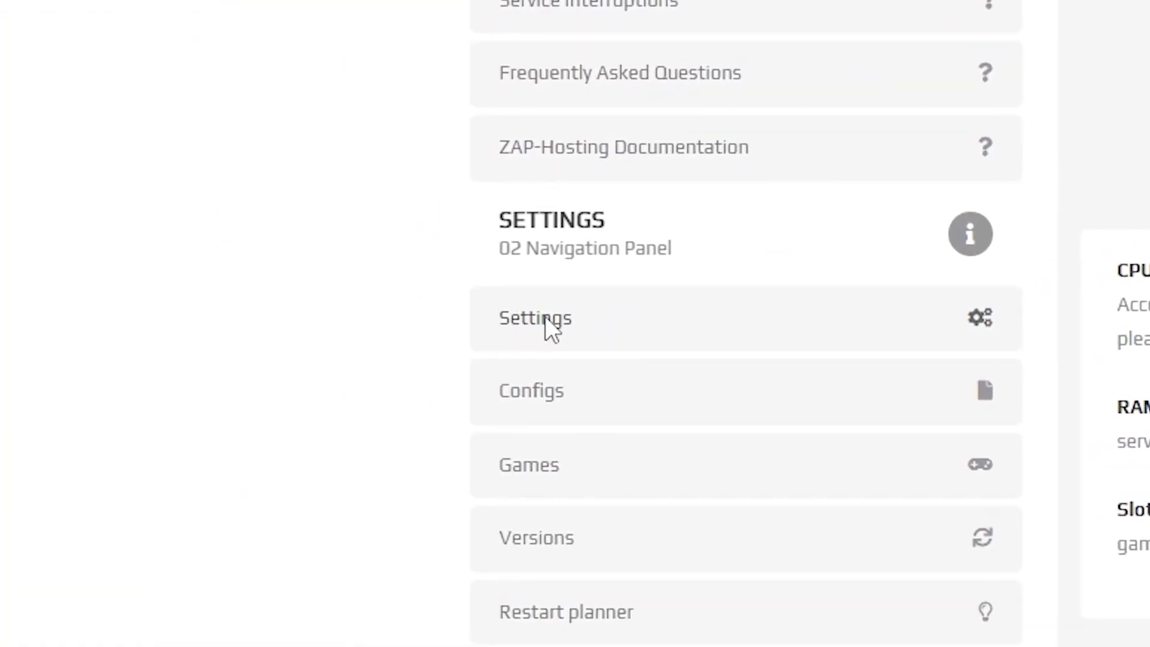
click(534, 317)
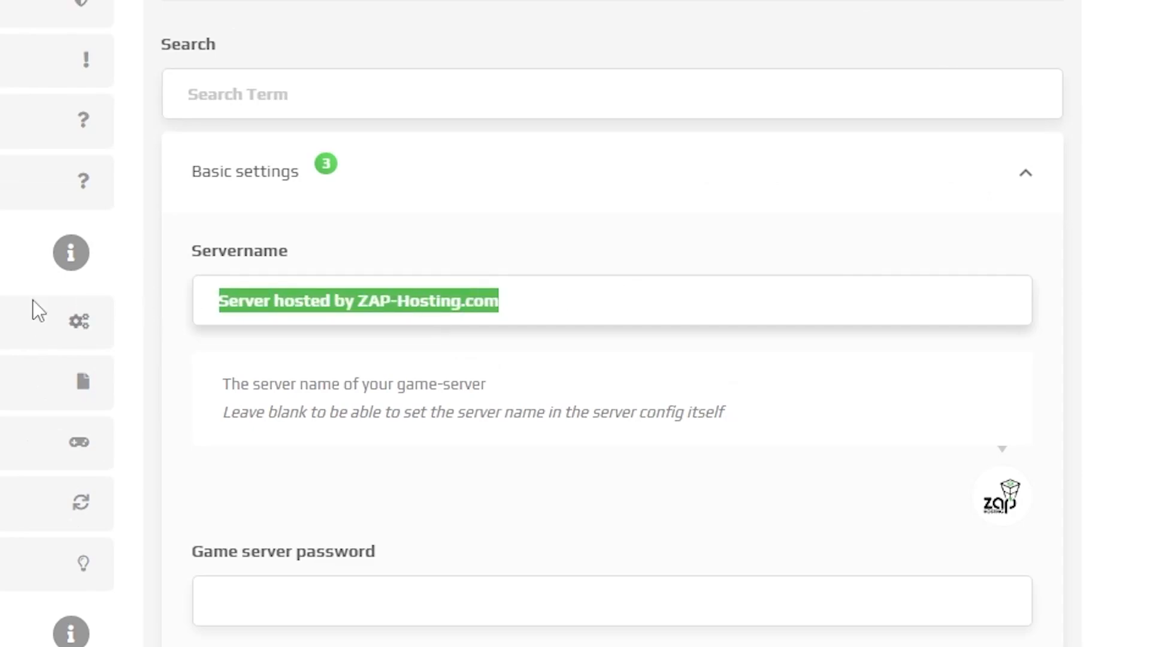
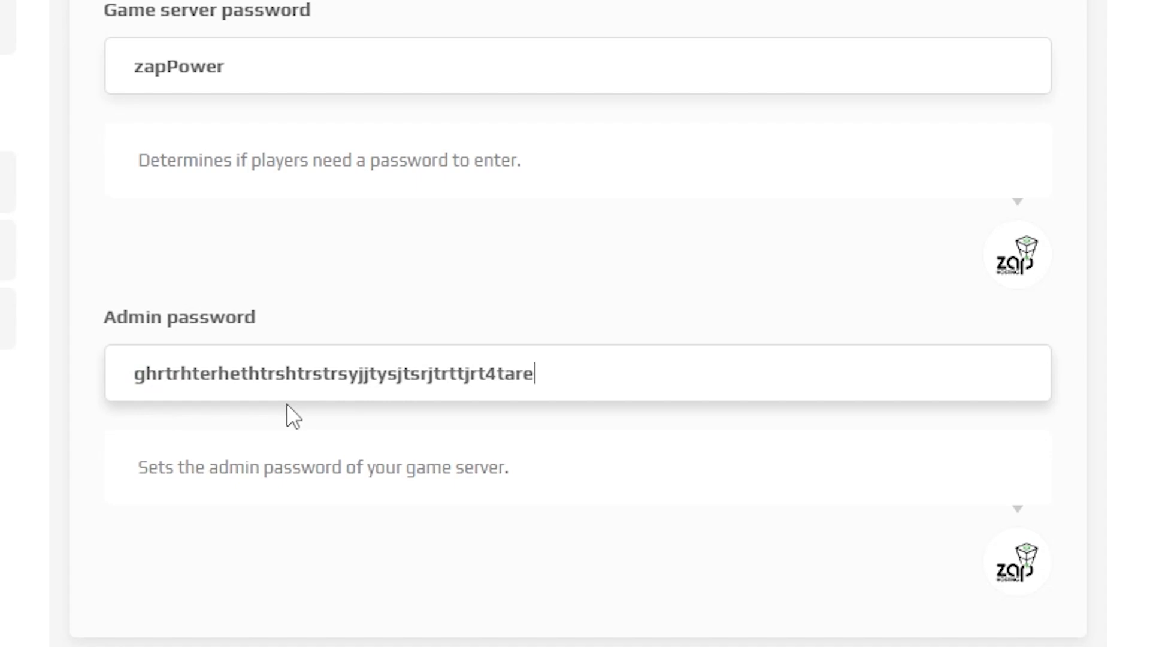
scroll(down, 3)
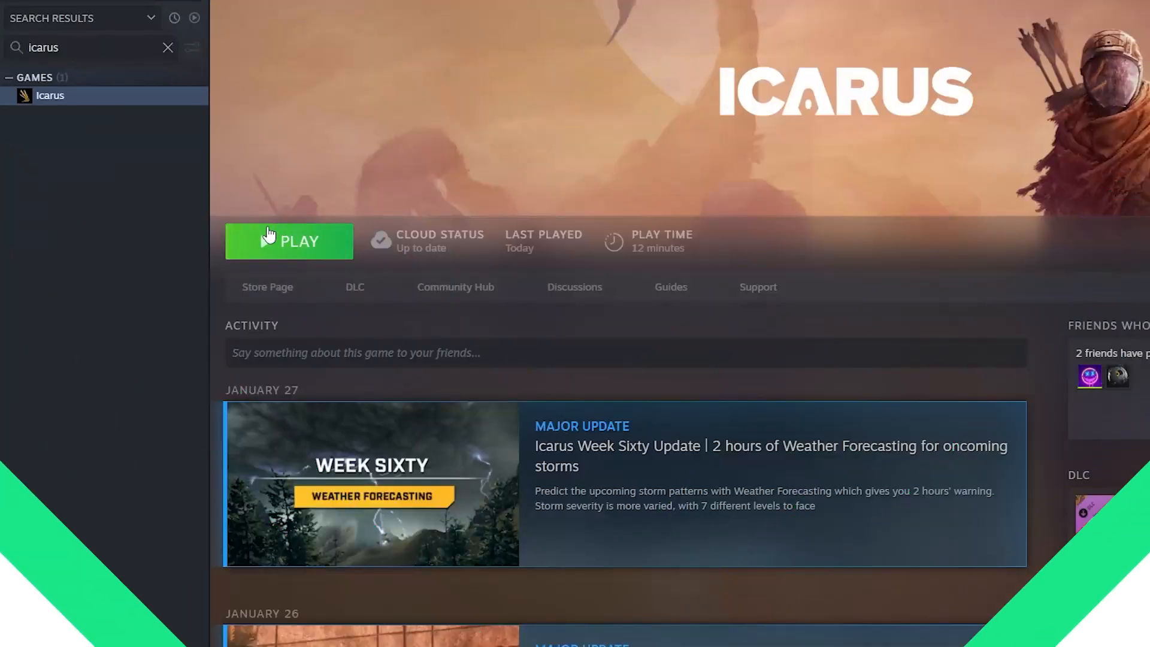
Launch Icarus with DX11 from Steam and continue with the ZAP character.
click(288, 241)
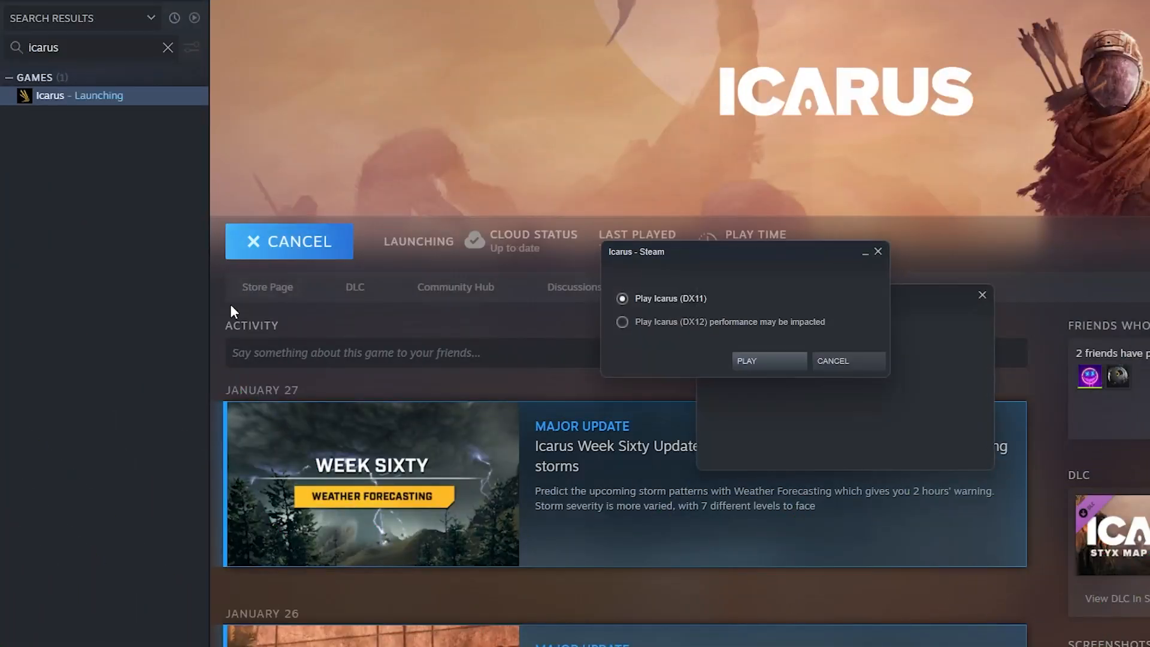
click(746, 361)
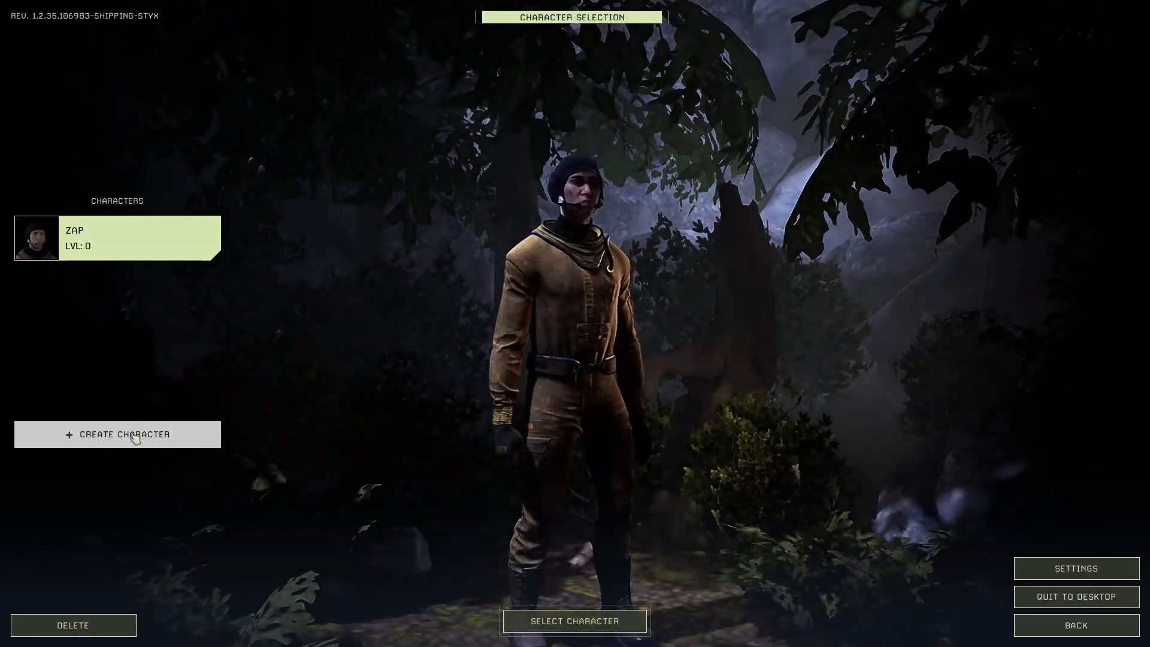
click(573, 621)
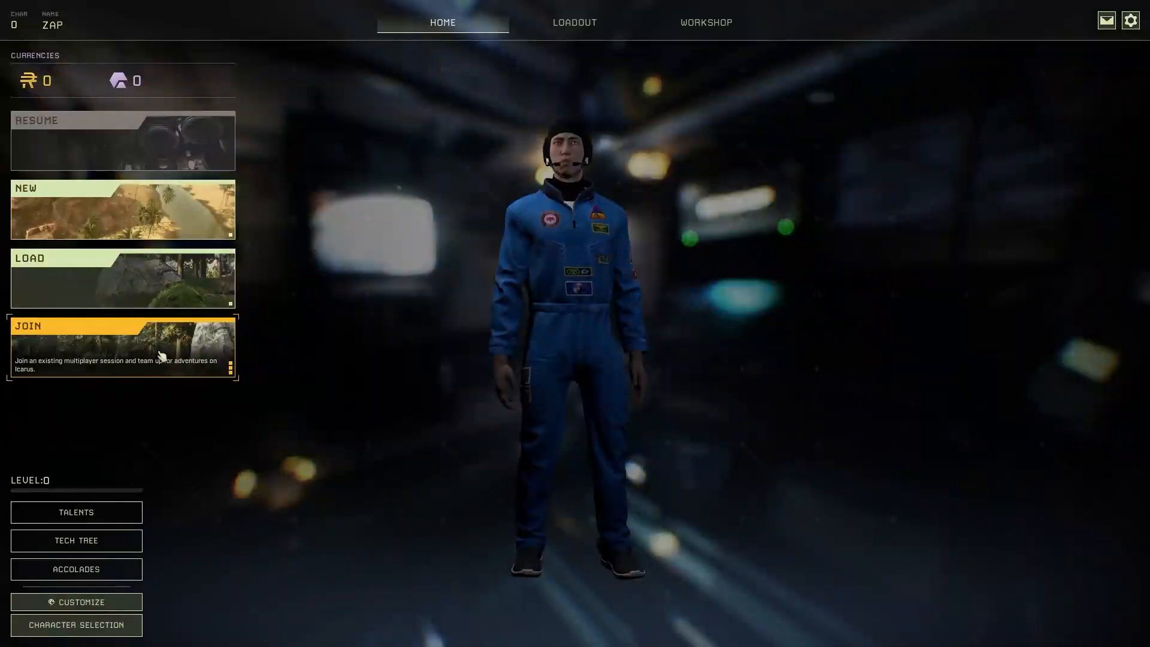
Direct-connect to the dedicated server at 185.223.28.69:2338 and agree to join it.
click(123, 347)
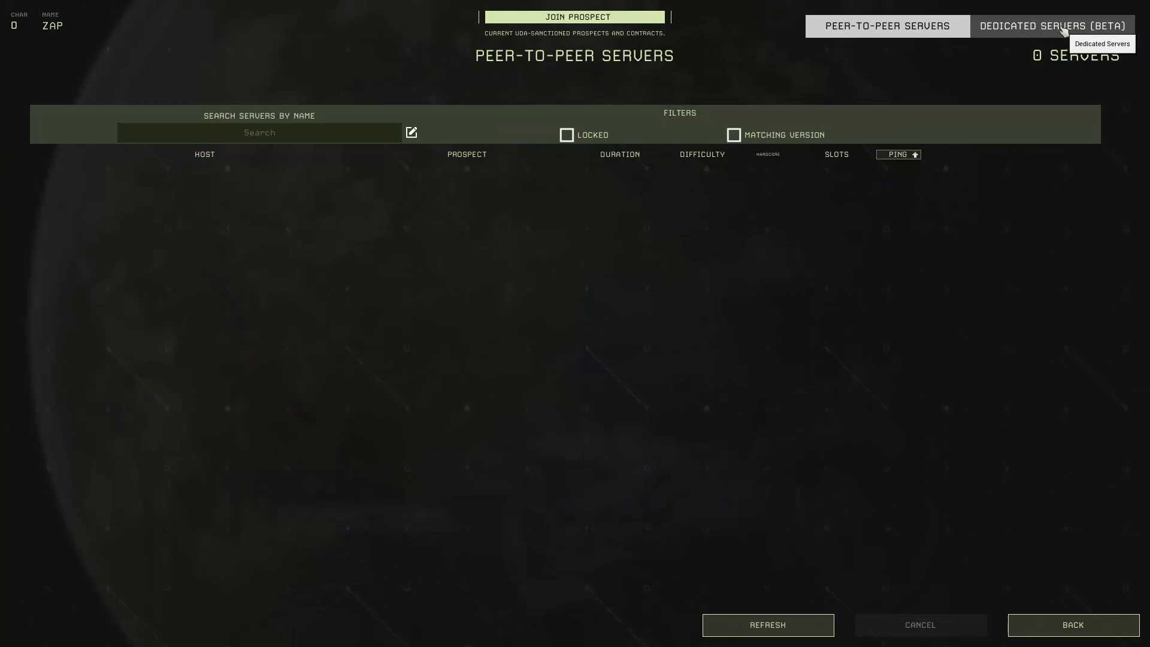
click(1051, 25)
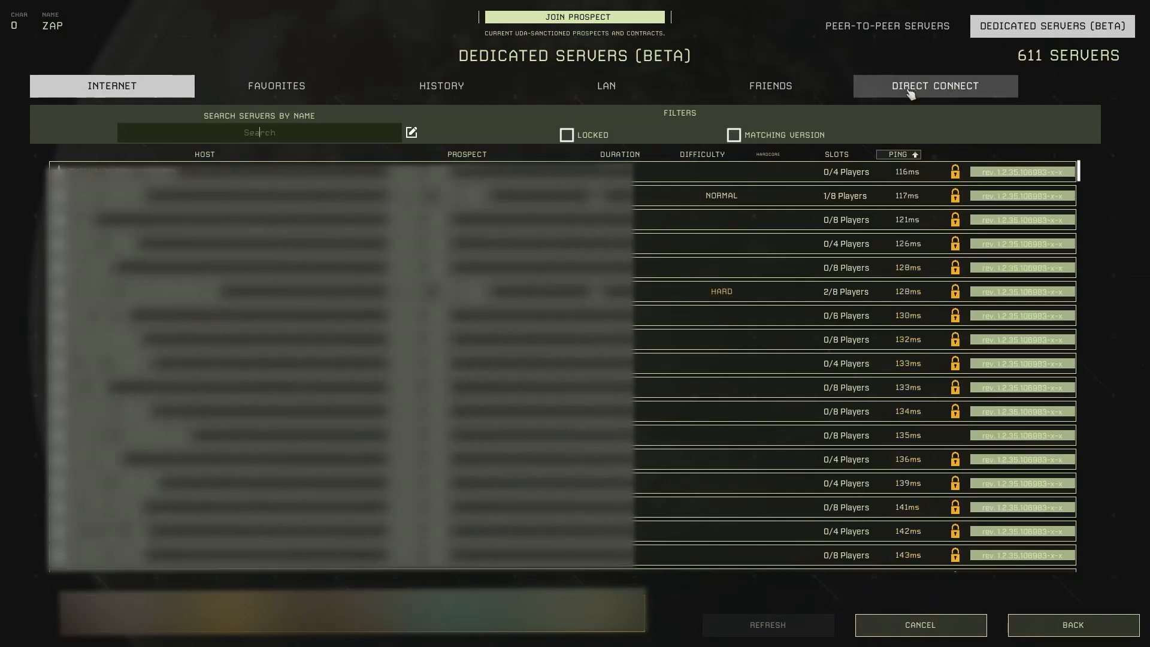
click(934, 86)
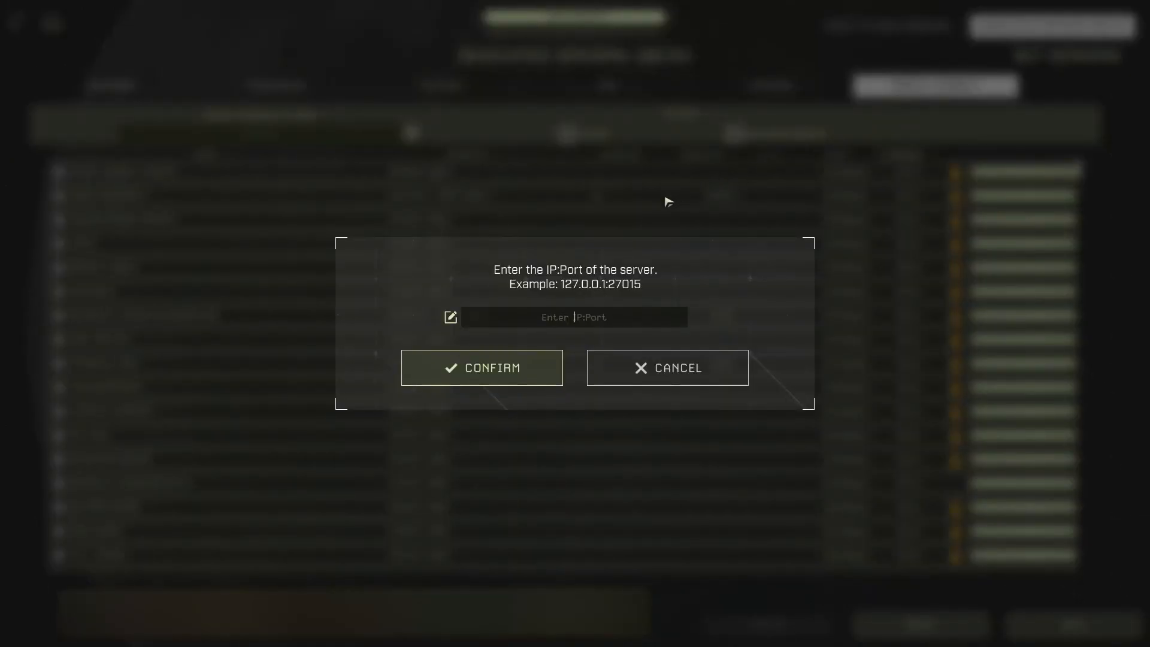
right_click(692, 211)
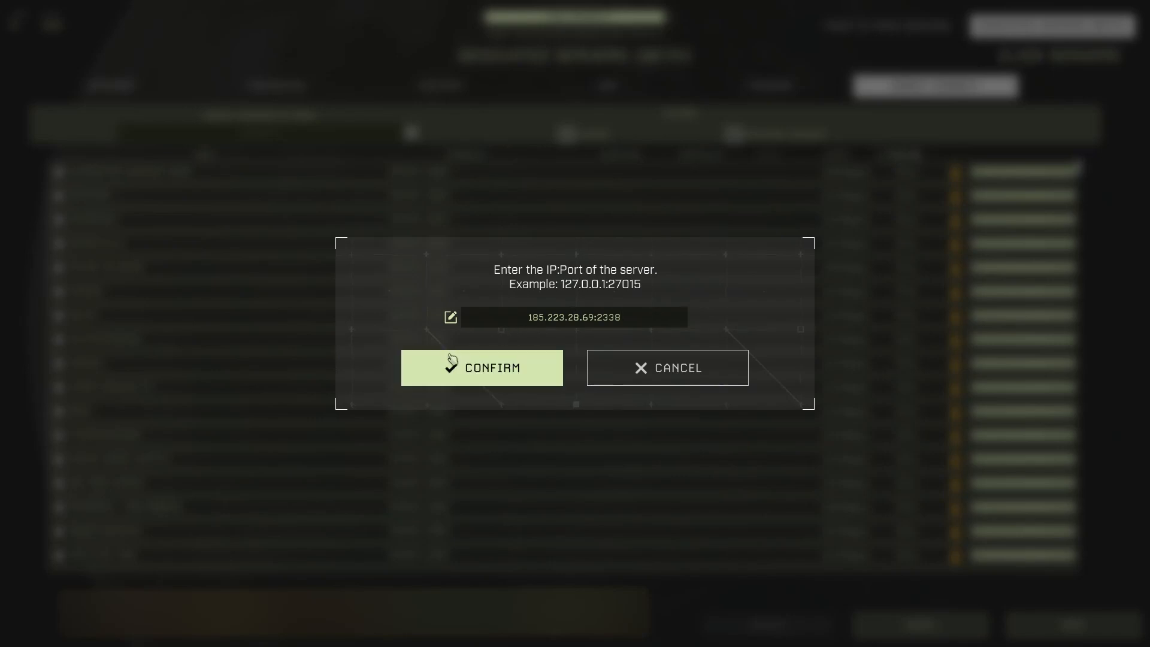
click(481, 368)
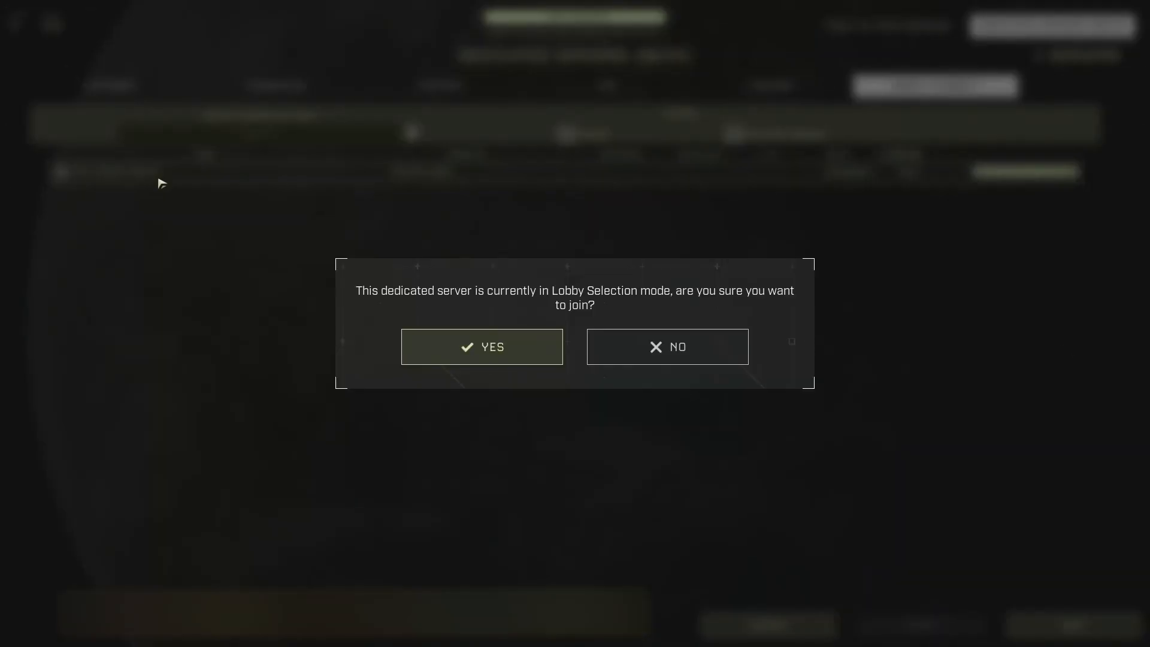
click(482, 347)
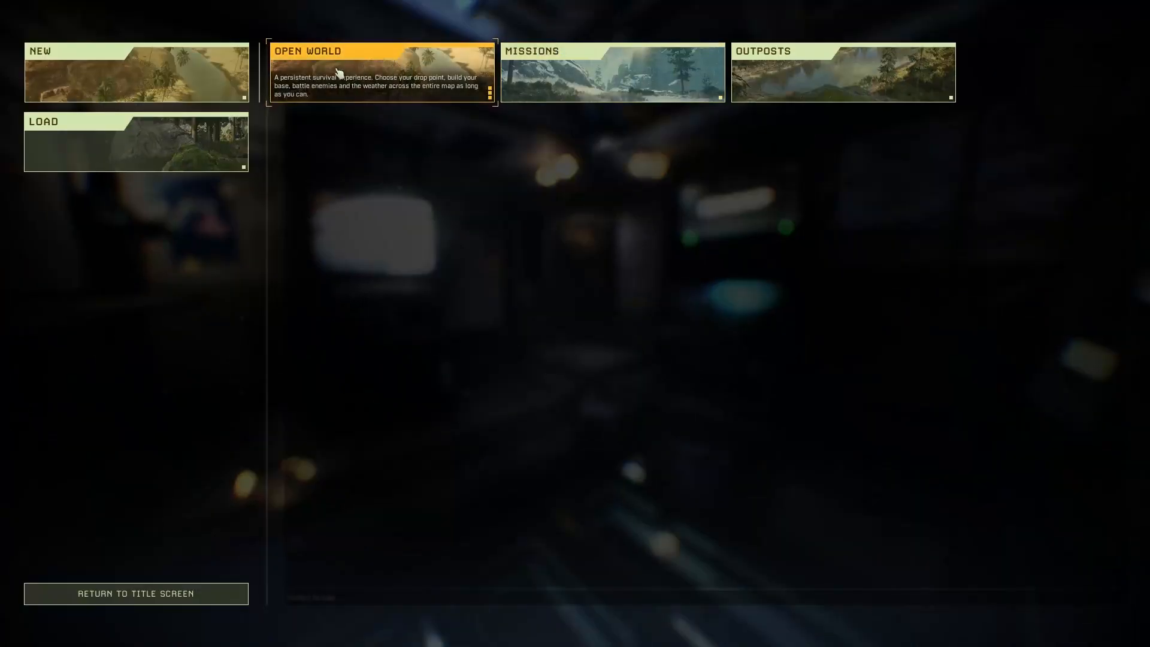
Claim an Olympus open-world prospect, drop at Arctic I and confirm the loadout.
click(381, 73)
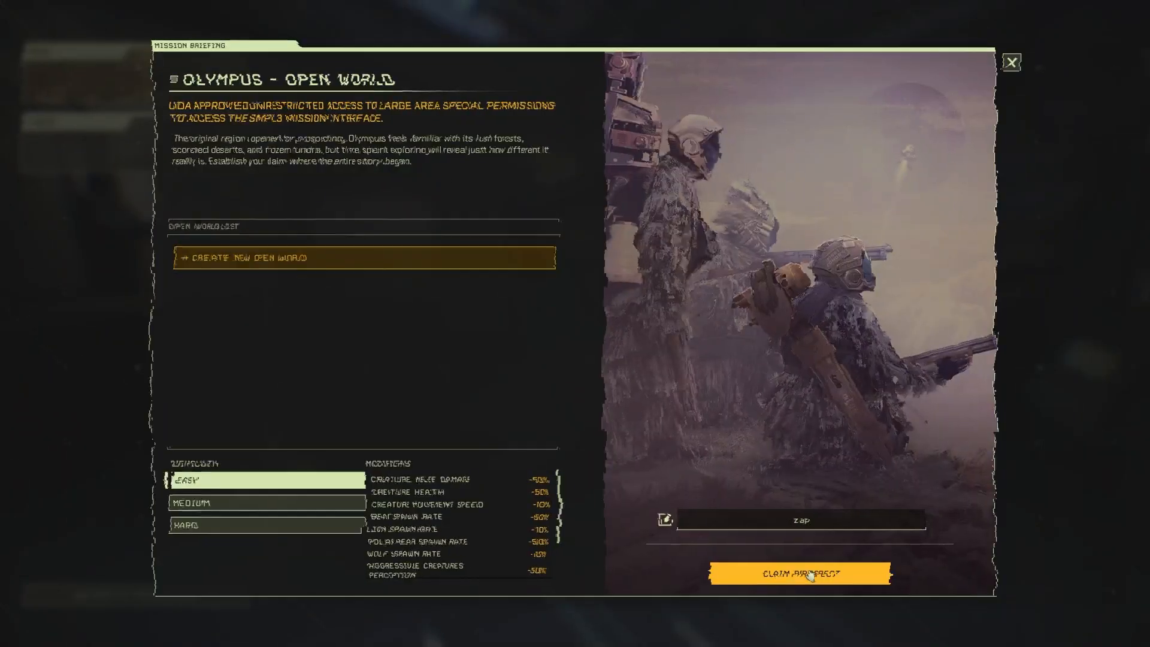
click(799, 574)
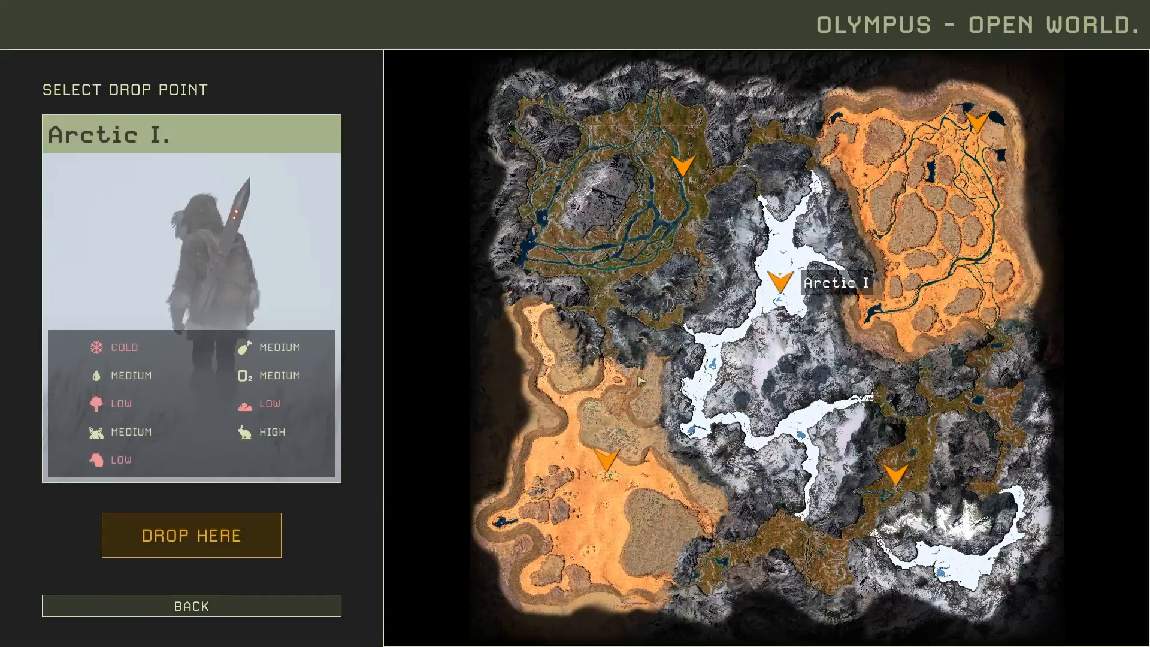
click(190, 605)
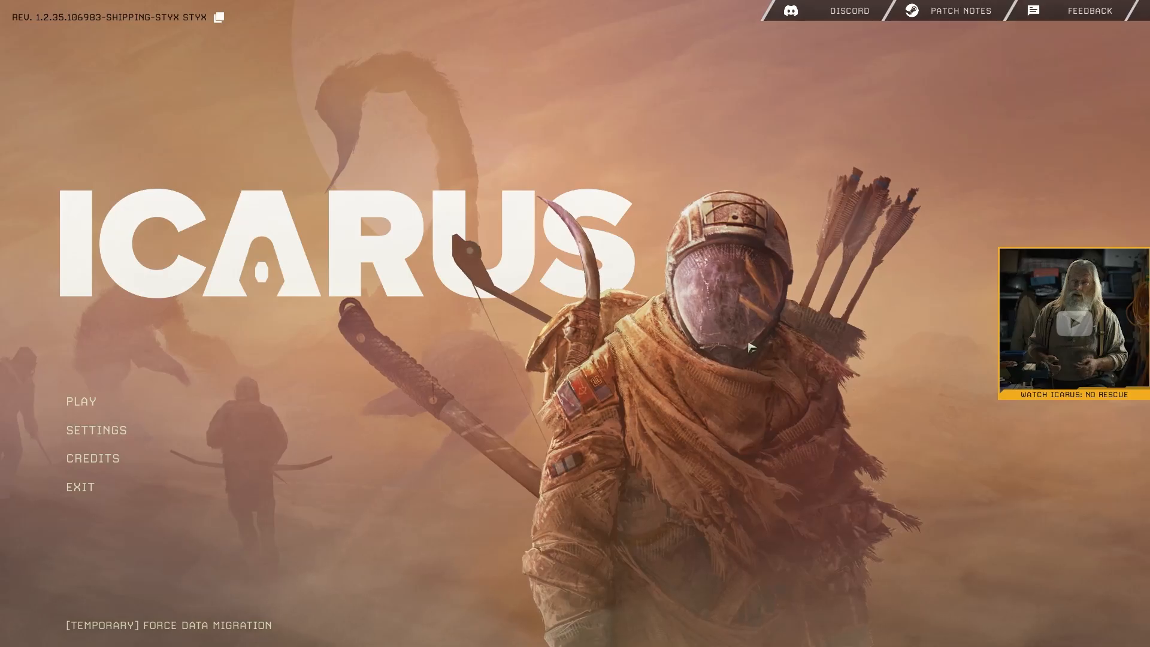
click(80, 401)
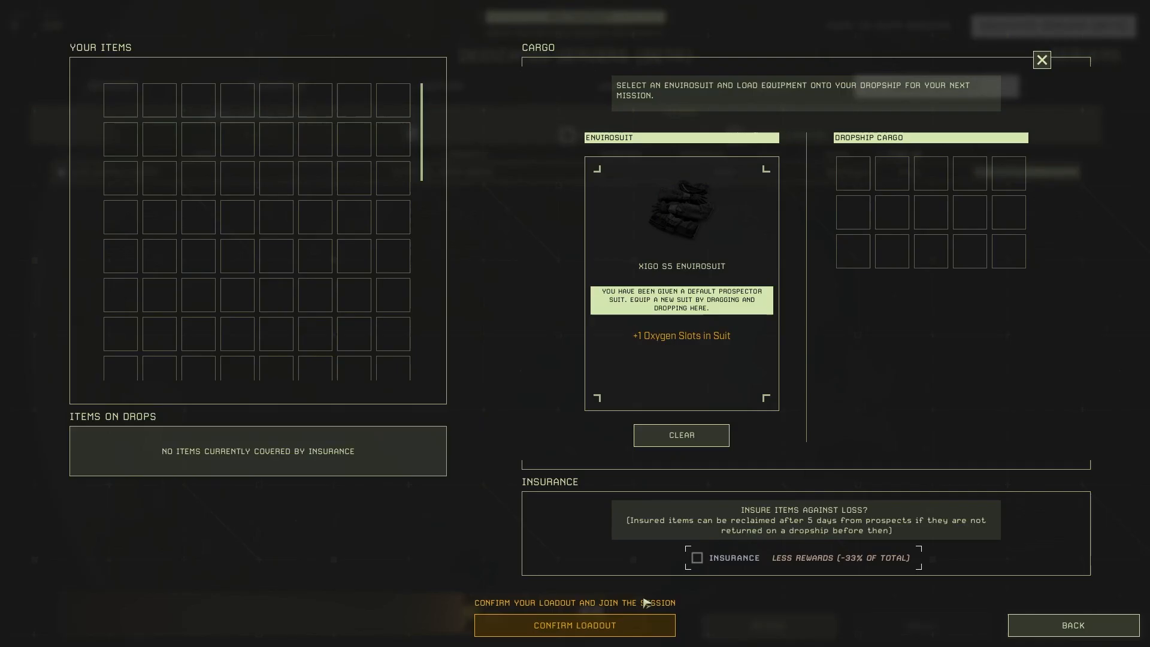
click(574, 625)
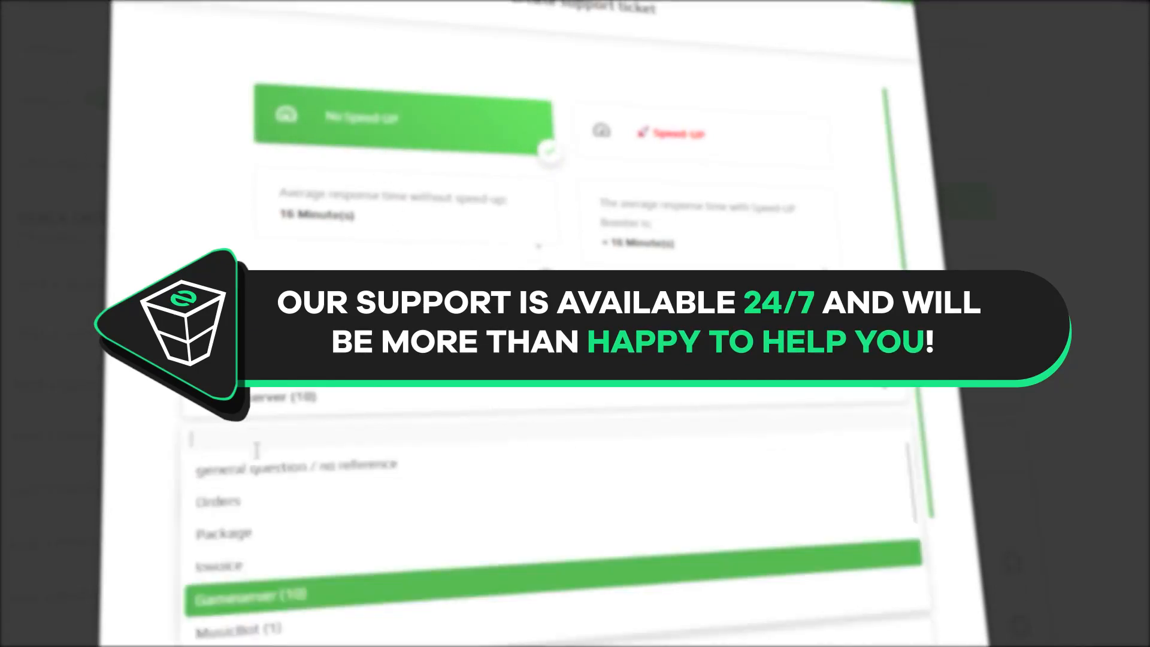
Scroll the Create support ticket form to its category list.
scroll(down, 3)
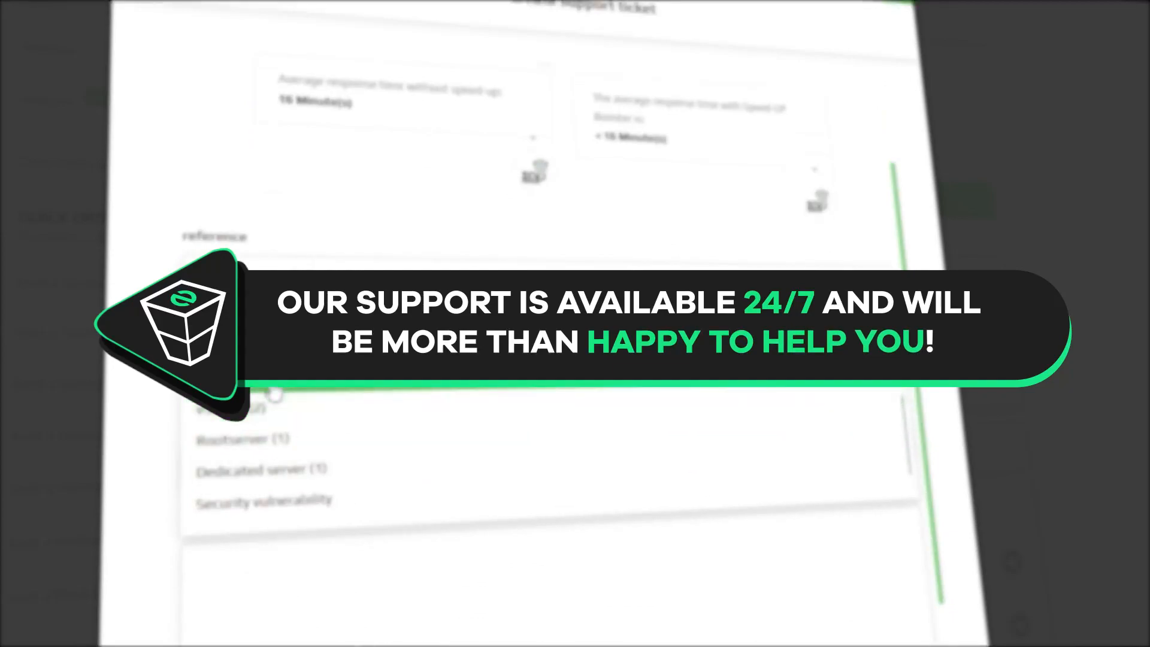